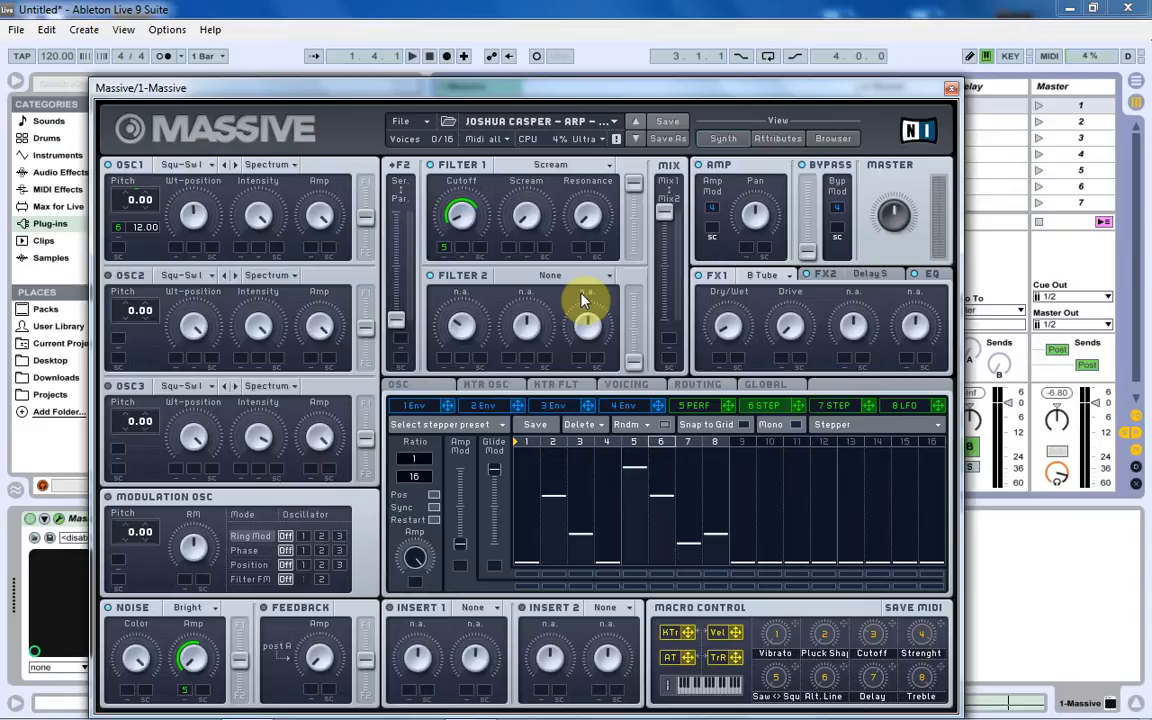
{"action": "mouse_move", "coordinate": [235, 113]}
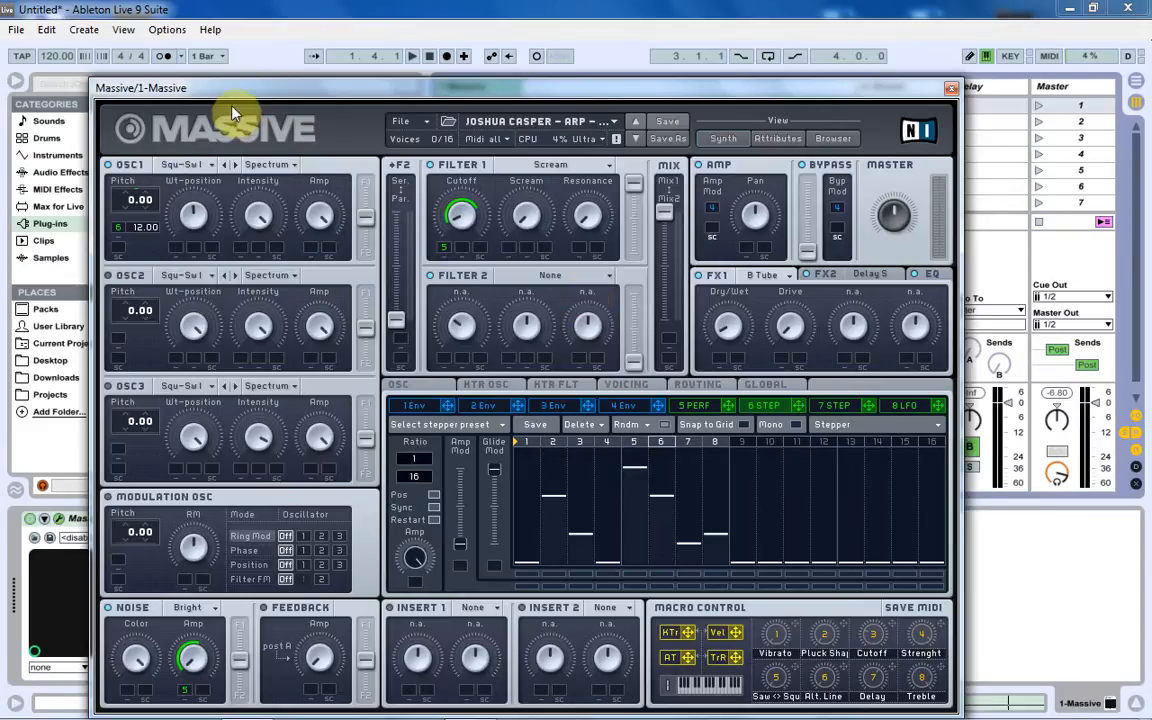
{"action": "mouse_move", "coordinate": [200, 222]}
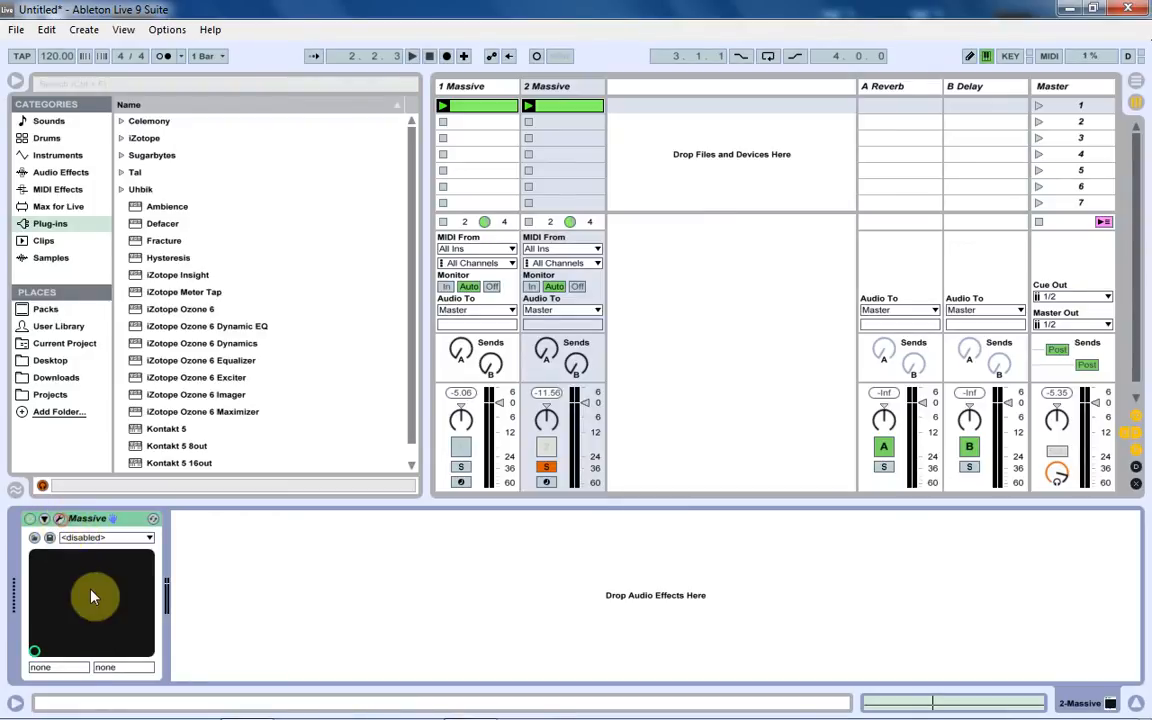
Open the second track's Massive editor on an empty, unloaded patch.
{"action": "double_click", "coordinate": [95, 597]}
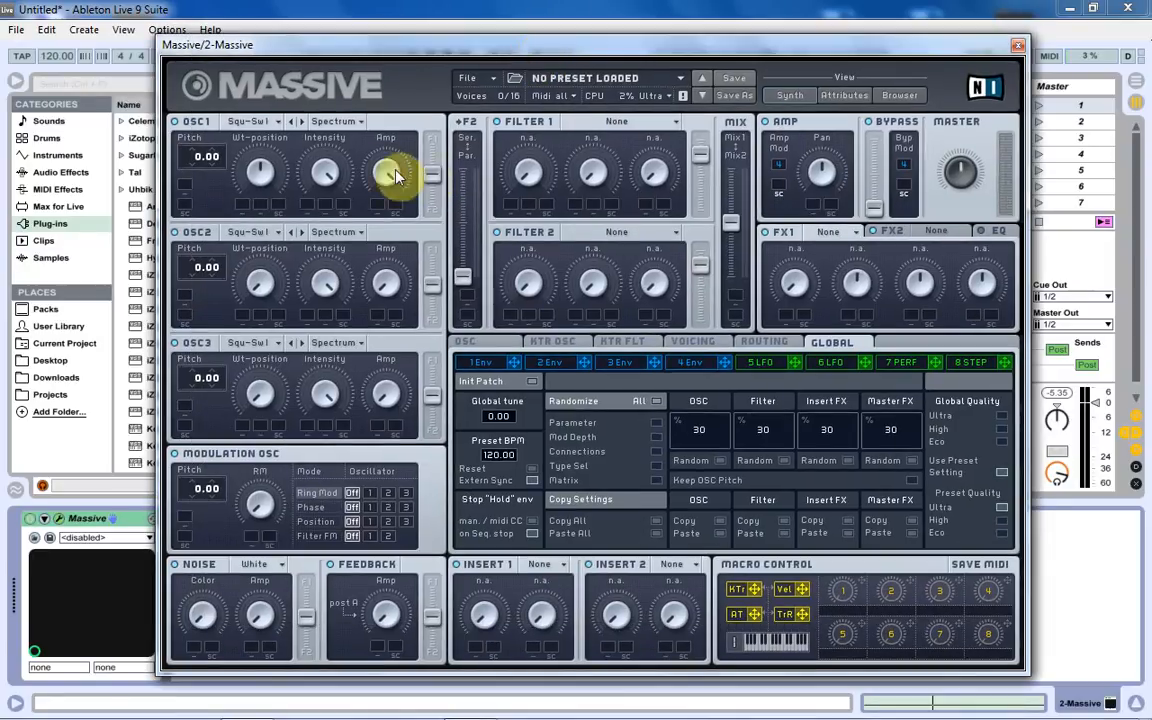
{"action": "mouse_move", "coordinate": [180, 357]}
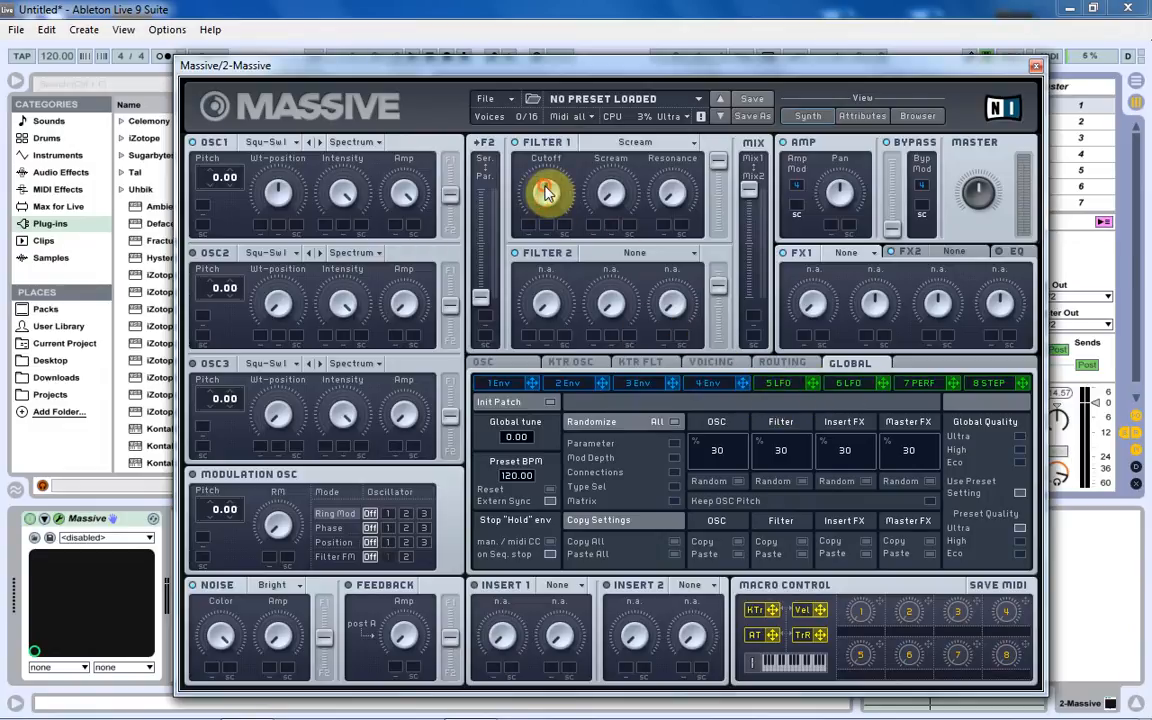
{"action": "mouse_move", "coordinate": [680, 380]}
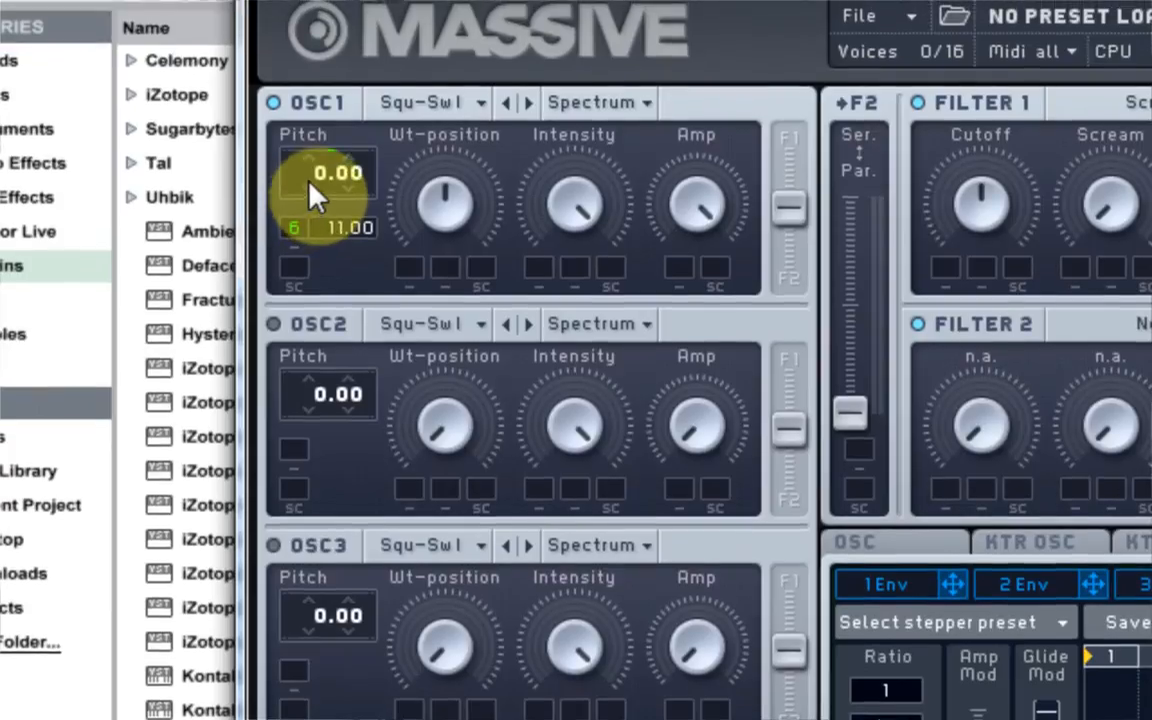
Route stepper 6 to oscillator 1 pitch with a modulation range of 11.00.
{"action": "left_click_drag", "start_coordinate": [325, 200], "coordinate": [325, 245]}
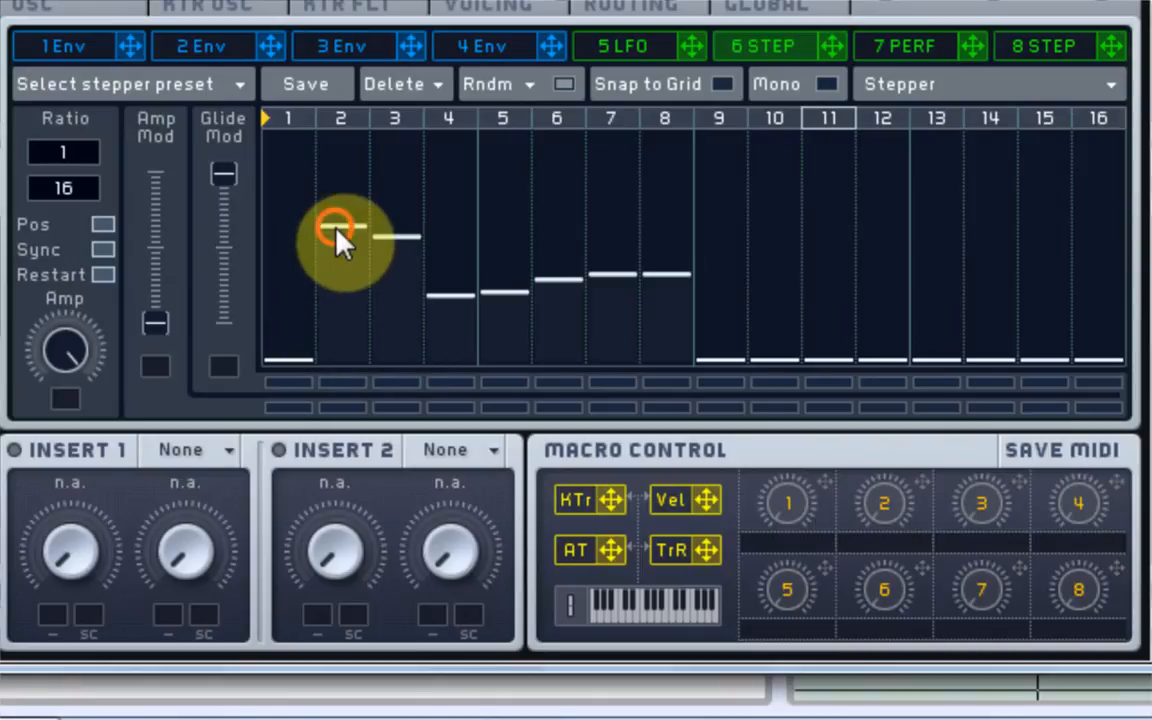
Draw step 2 higher and settle step 3 on a low note in the stepper.
{"action": "left_click_drag", "start_coordinate": [335, 240], "coordinate": [335, 220]}
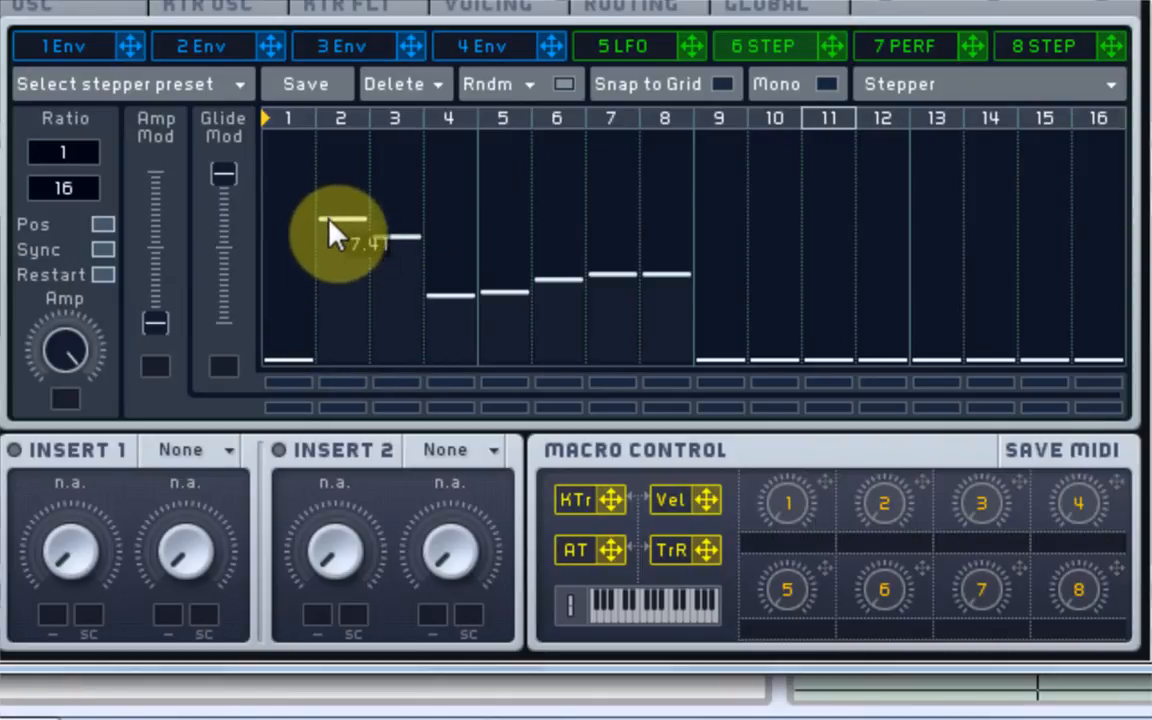
{"action": "left_click_drag", "start_coordinate": [335, 235], "coordinate": [390, 210]}
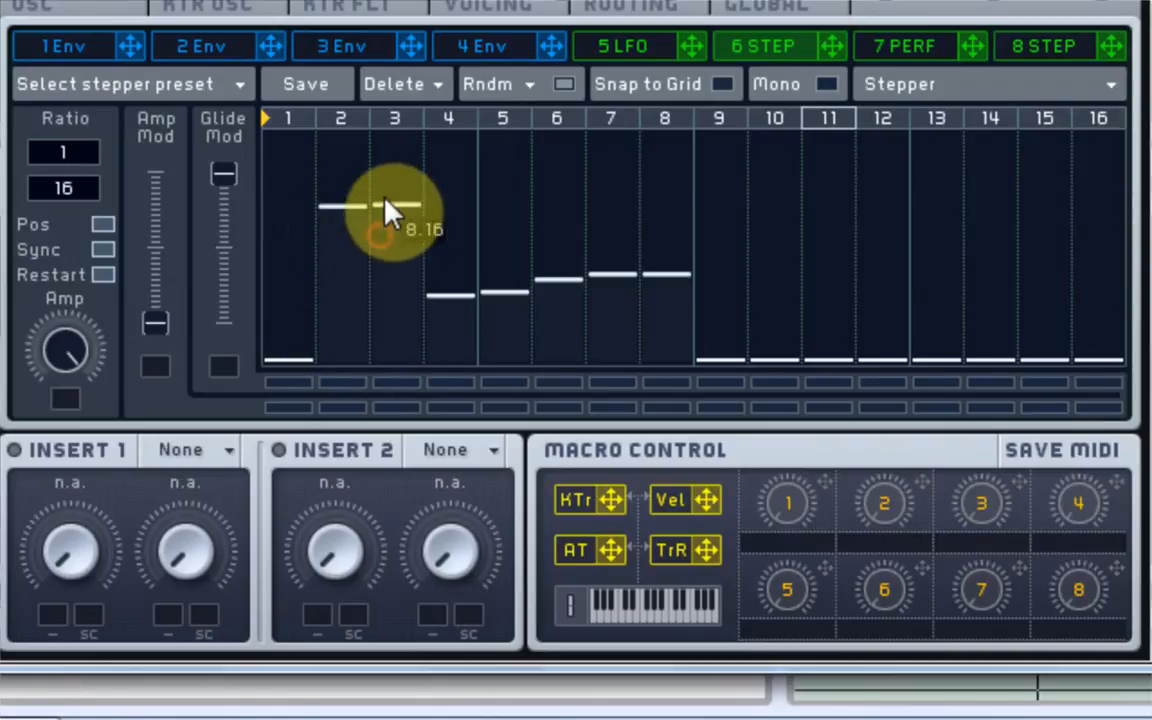
{"action": "left_click_drag", "start_coordinate": [394, 205], "coordinate": [394, 265]}
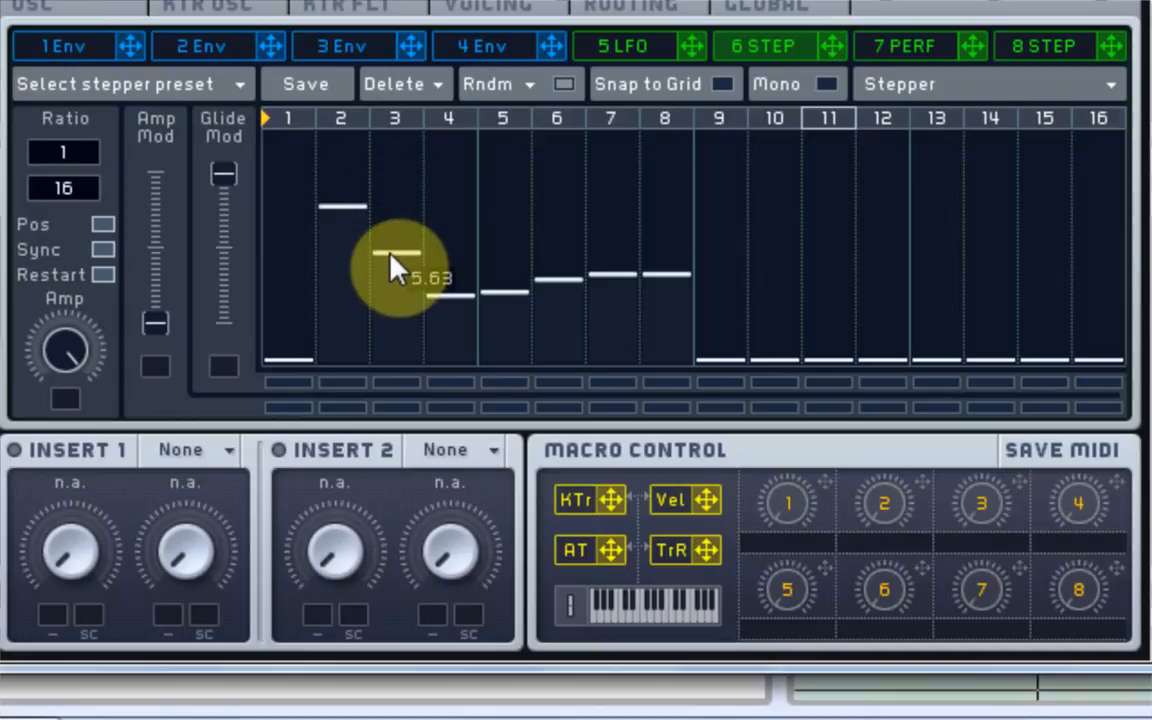
{"action": "left_click_drag", "start_coordinate": [395, 265], "coordinate": [395, 205]}
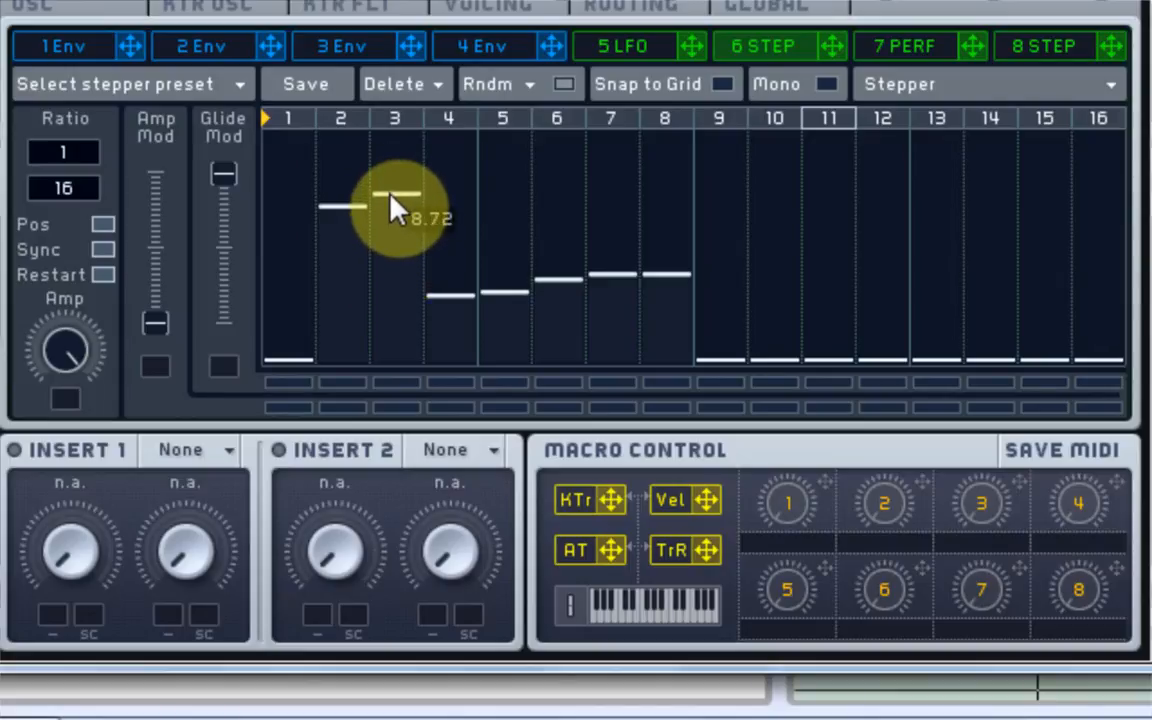
{"action": "left_click_drag", "start_coordinate": [394, 205], "coordinate": [394, 195]}
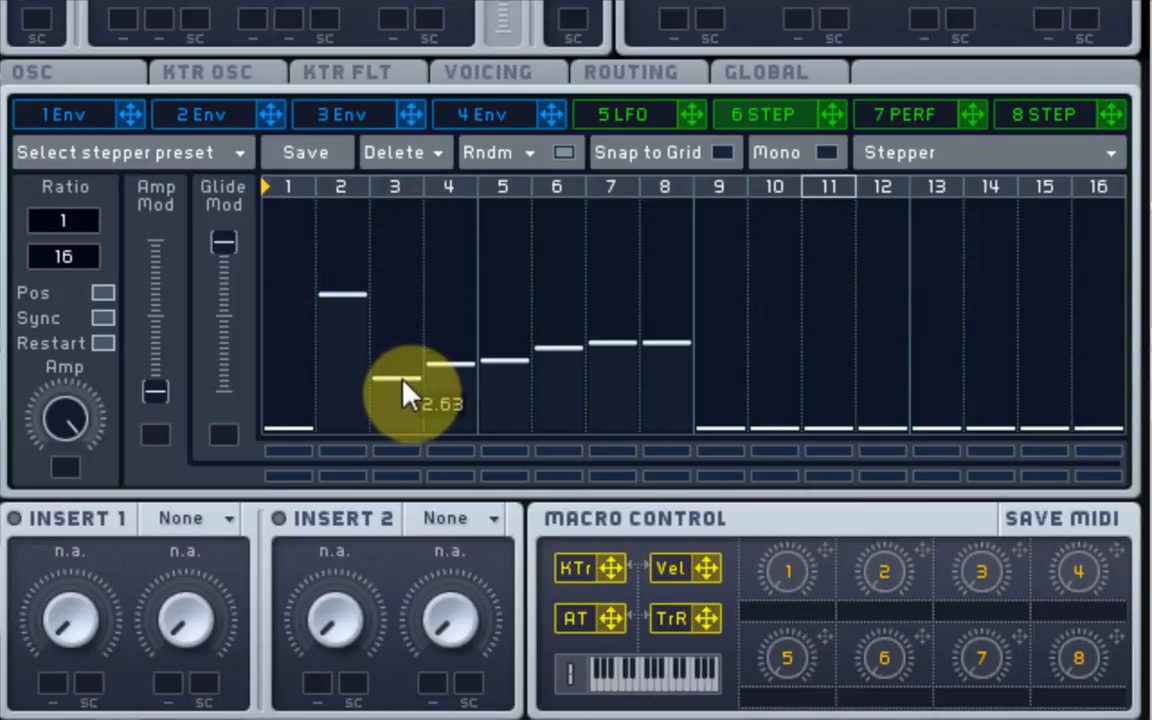
{"action": "left_click_drag", "start_coordinate": [400, 395], "coordinate": [395, 383]}
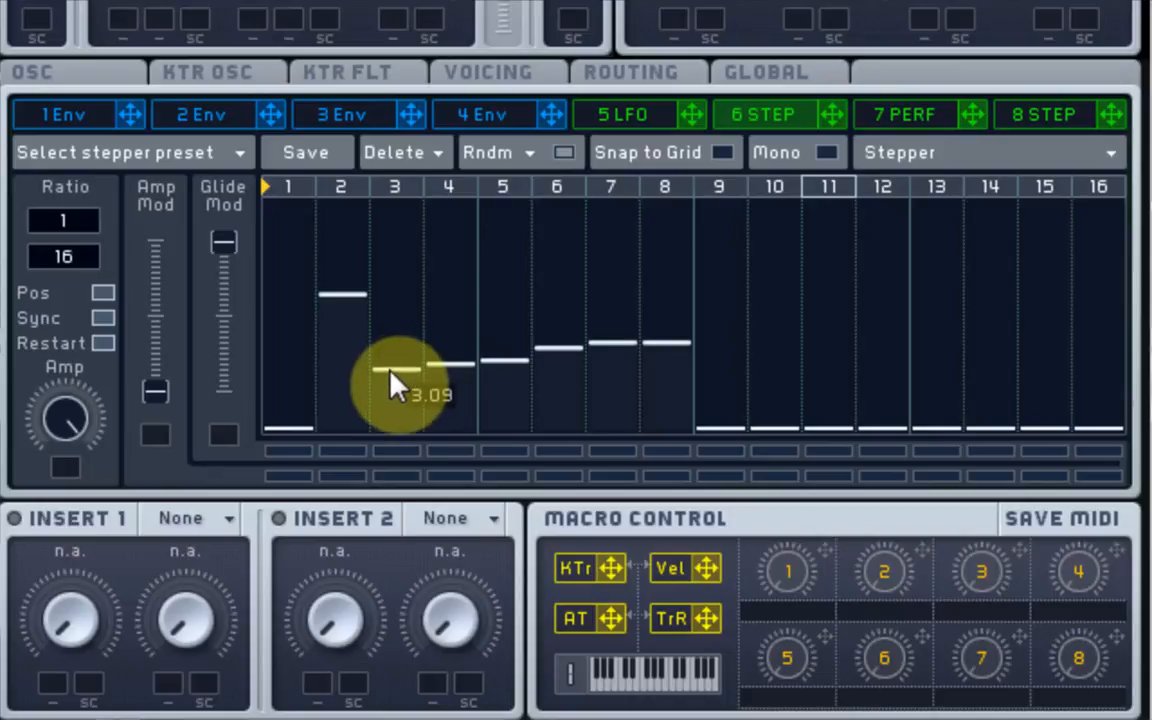
Shape steps 4–8: push steps 4 and 5 near the top, then set 6–8.
{"action": "left_click_drag", "start_coordinate": [395, 385], "coordinate": [470, 300]}
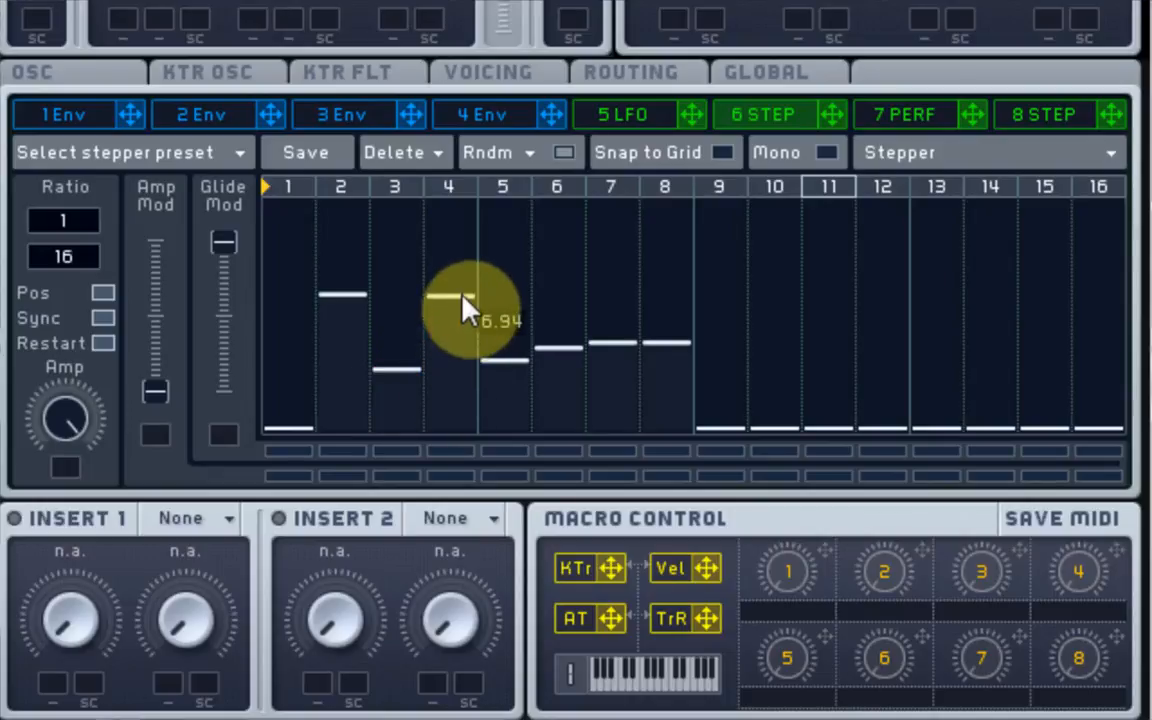
{"action": "left_click_drag", "start_coordinate": [460, 305], "coordinate": [475, 250]}
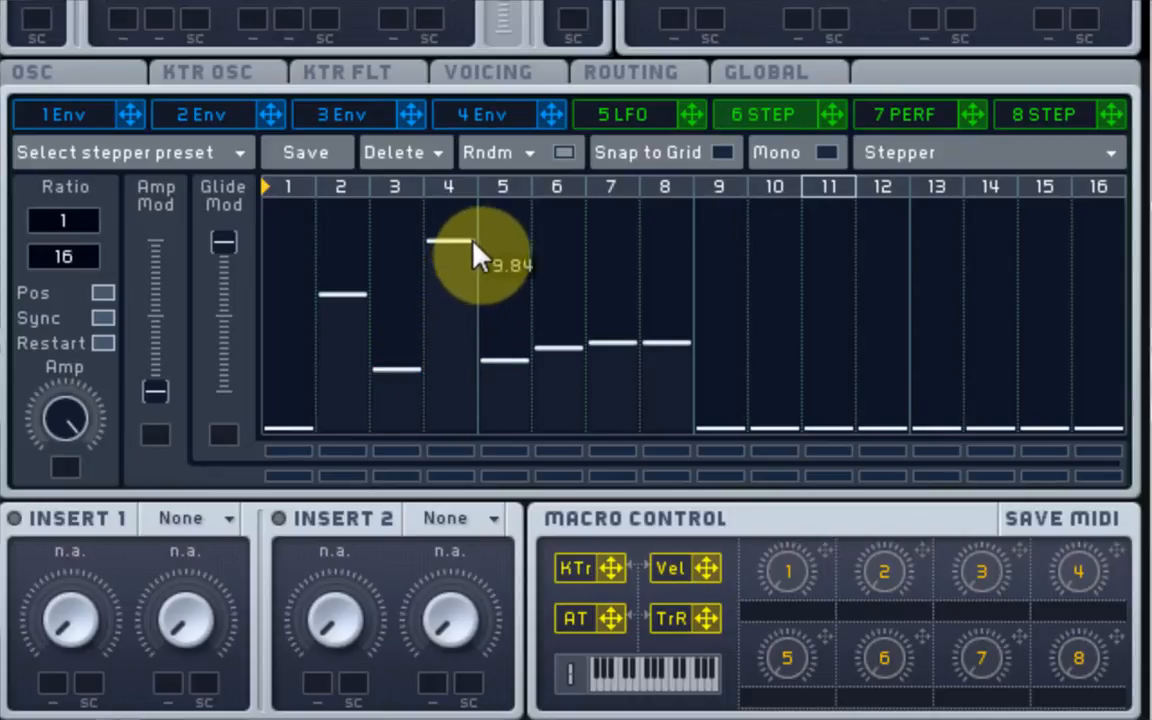
{"action": "left_click_drag", "start_coordinate": [460, 245], "coordinate": [510, 245]}
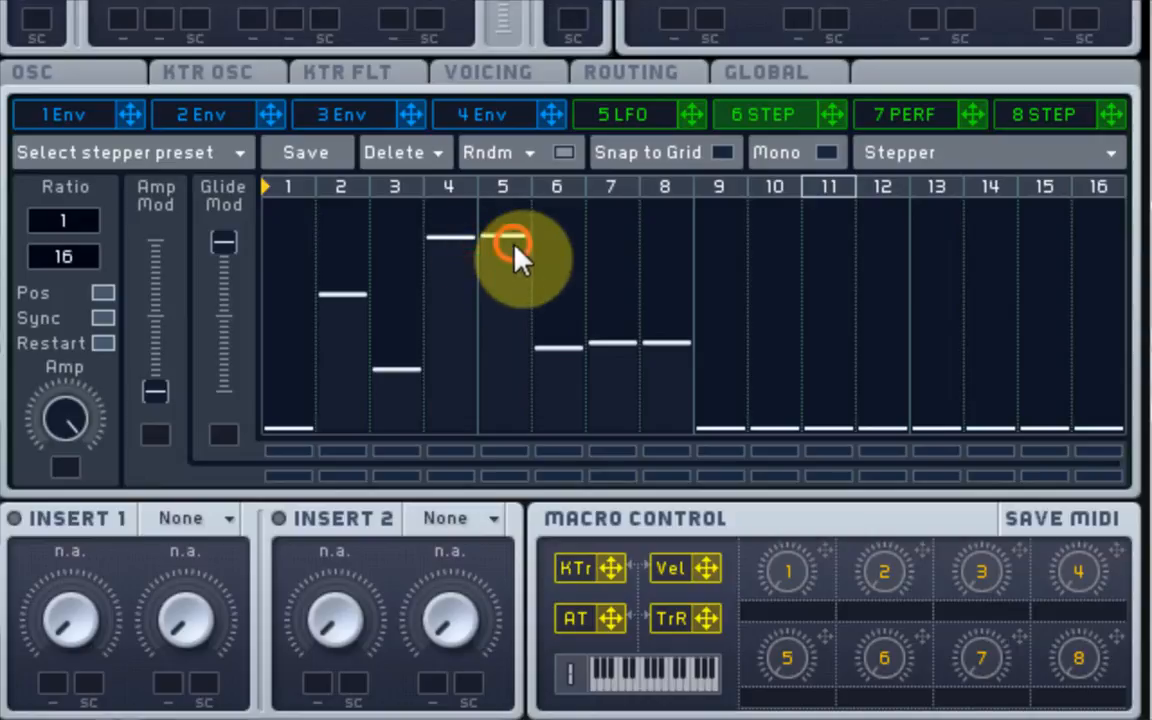
{"action": "left_click_drag", "start_coordinate": [503, 240], "coordinate": [540, 292]}
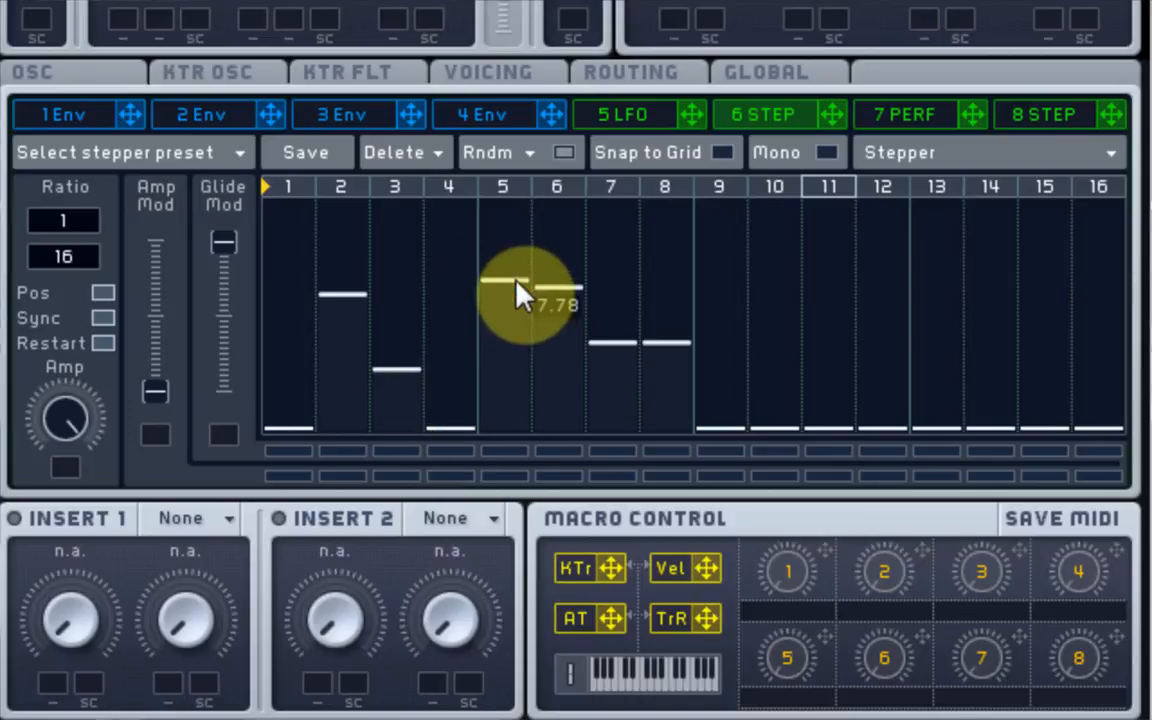
{"action": "left_click_drag", "start_coordinate": [520, 295], "coordinate": [515, 265]}
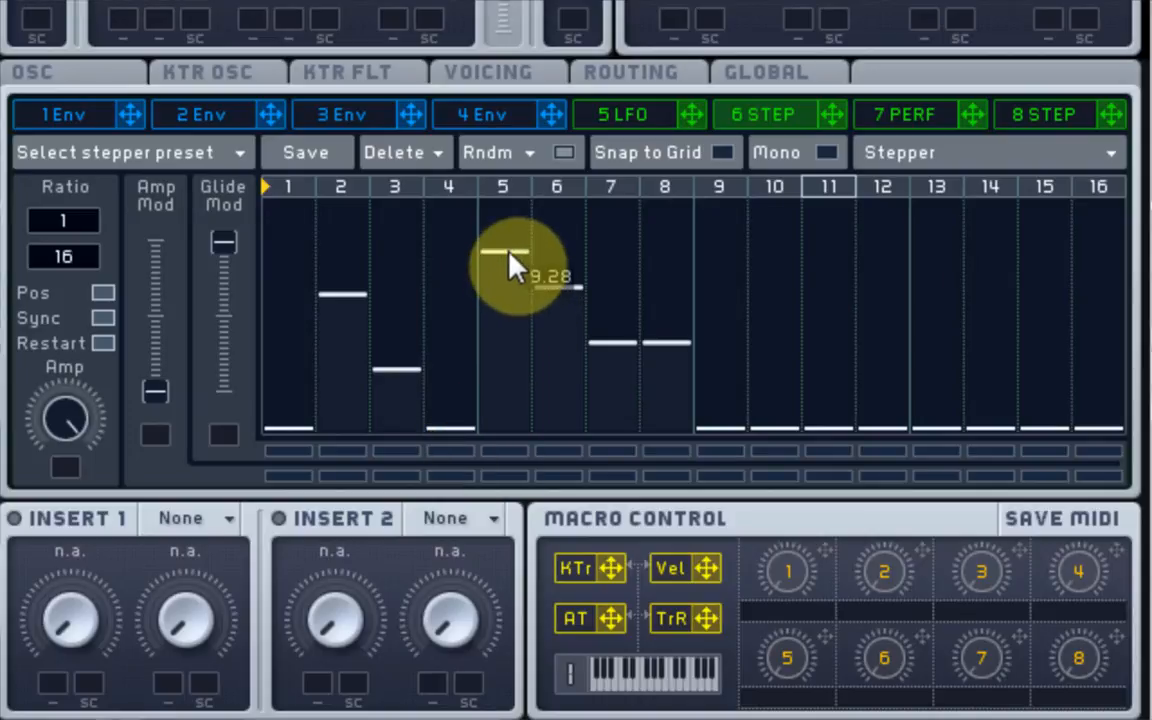
{"action": "left_click_drag", "start_coordinate": [503, 270], "coordinate": [503, 250]}
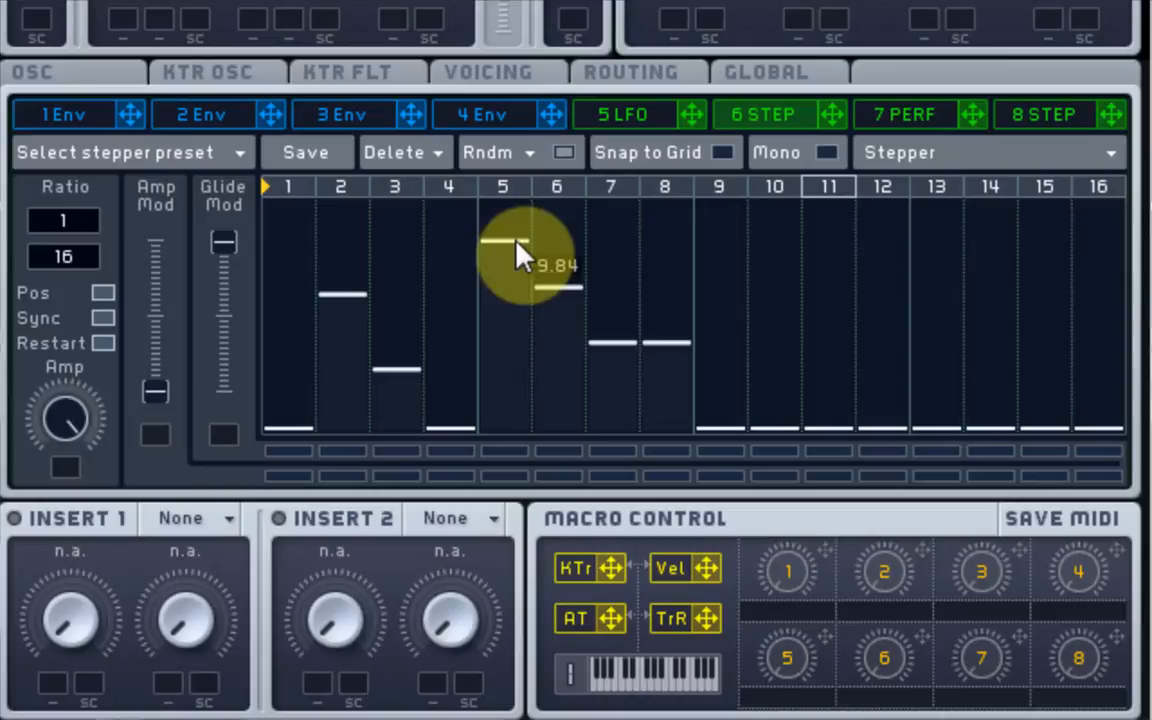
{"action": "left_click_drag", "start_coordinate": [520, 250], "coordinate": [585, 305]}
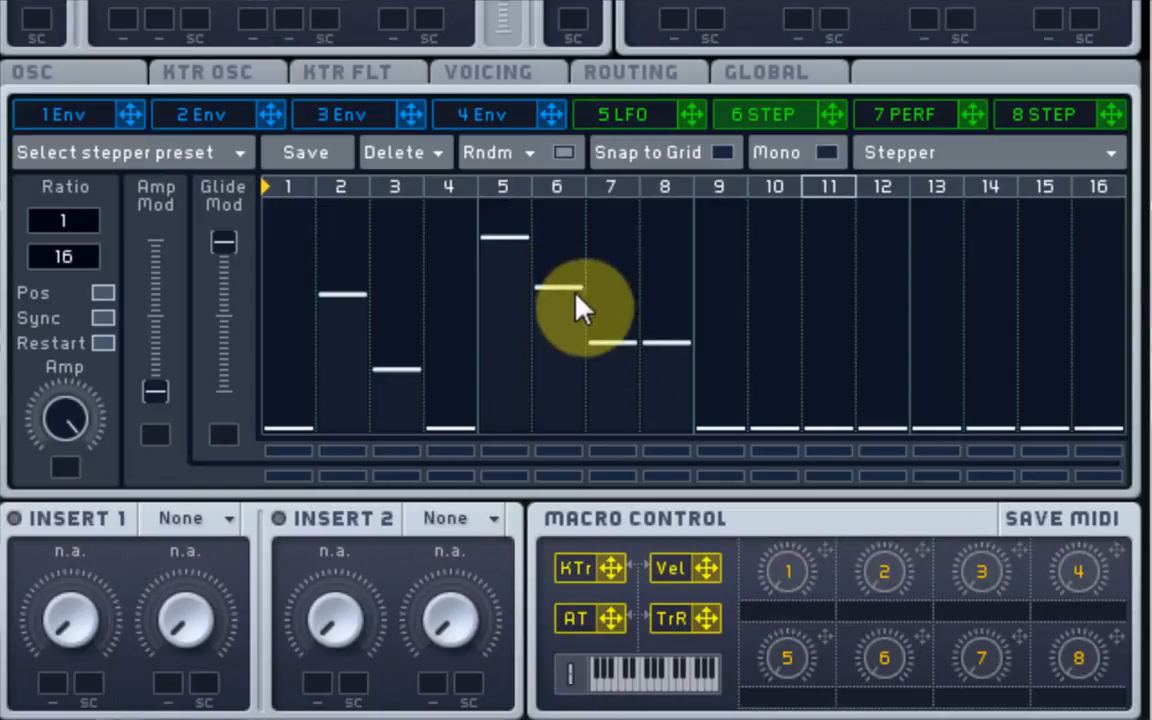
{"action": "left_click_drag", "start_coordinate": [583, 303], "coordinate": [618, 343]}
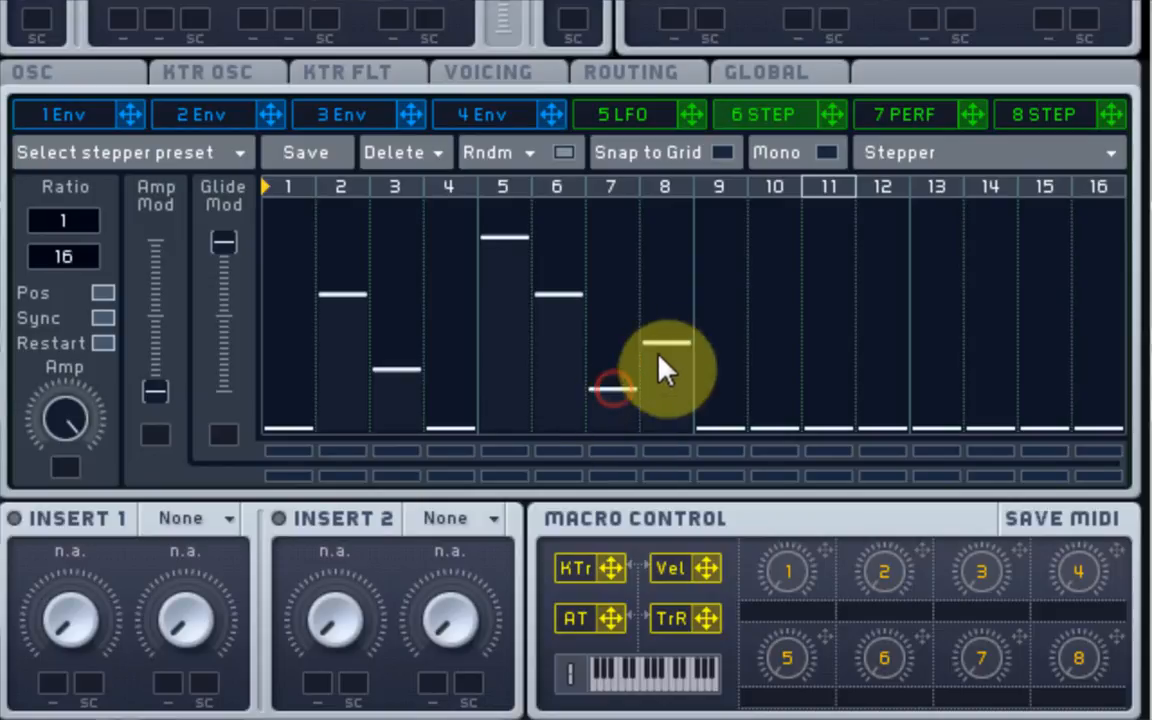
{"action": "left_click_drag", "start_coordinate": [665, 345], "coordinate": [665, 388]}
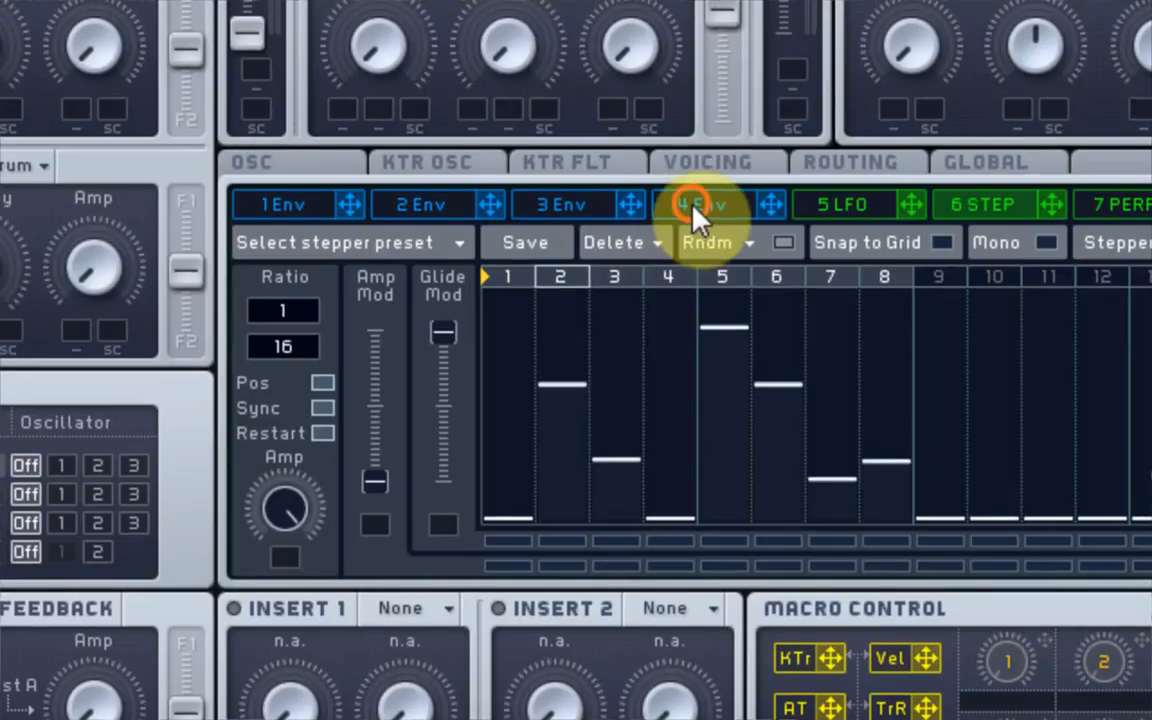
{"action": "left_click", "coordinate": [702, 204]}
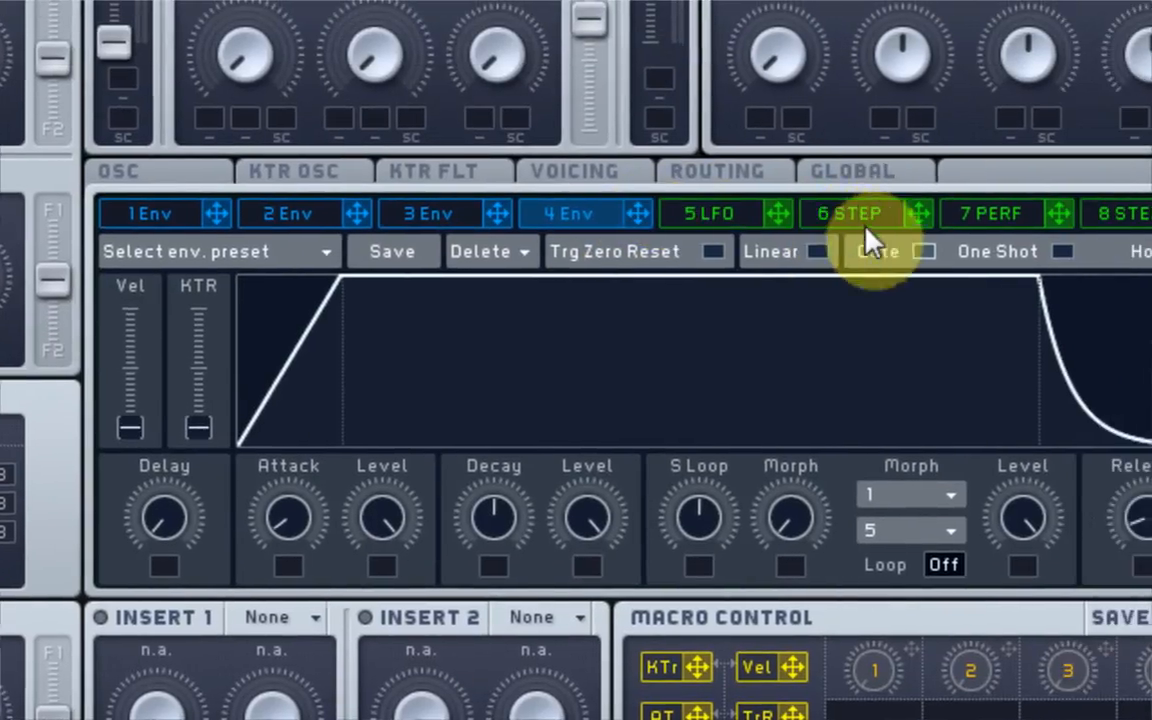
{"action": "left_click", "coordinate": [848, 213]}
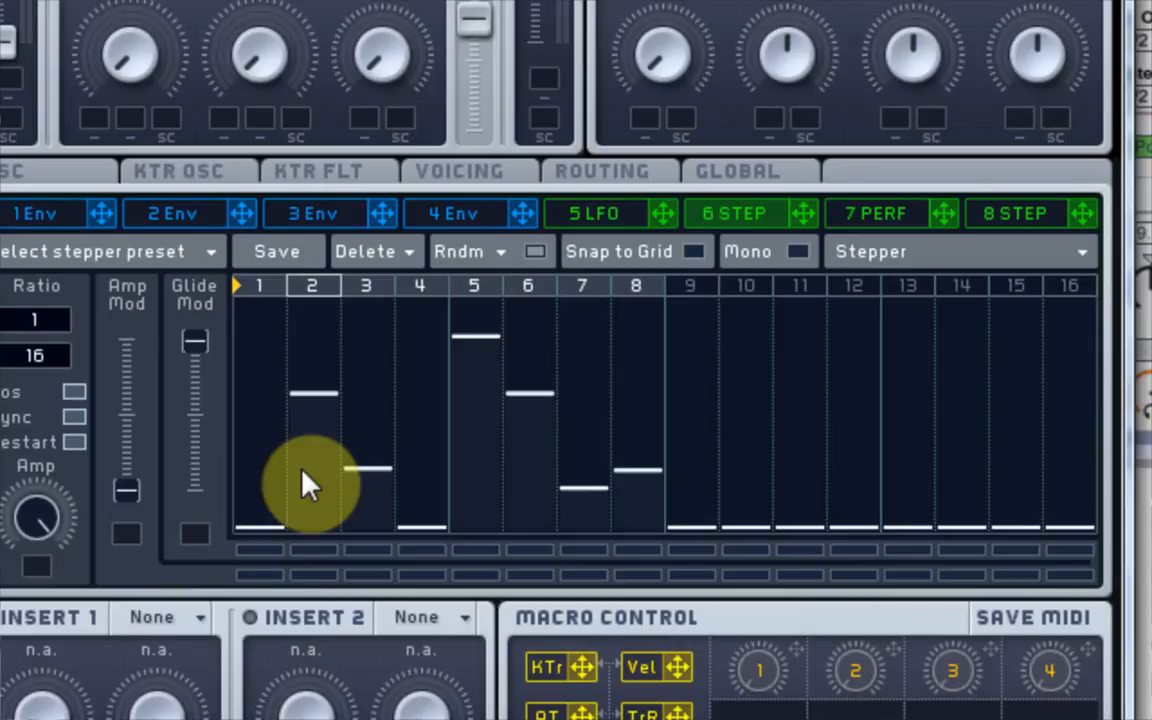
Change modulator 5 to a Performer, confirming it modulates the Filter 1 cutoff.
{"action": "left_click", "coordinate": [595, 213]}
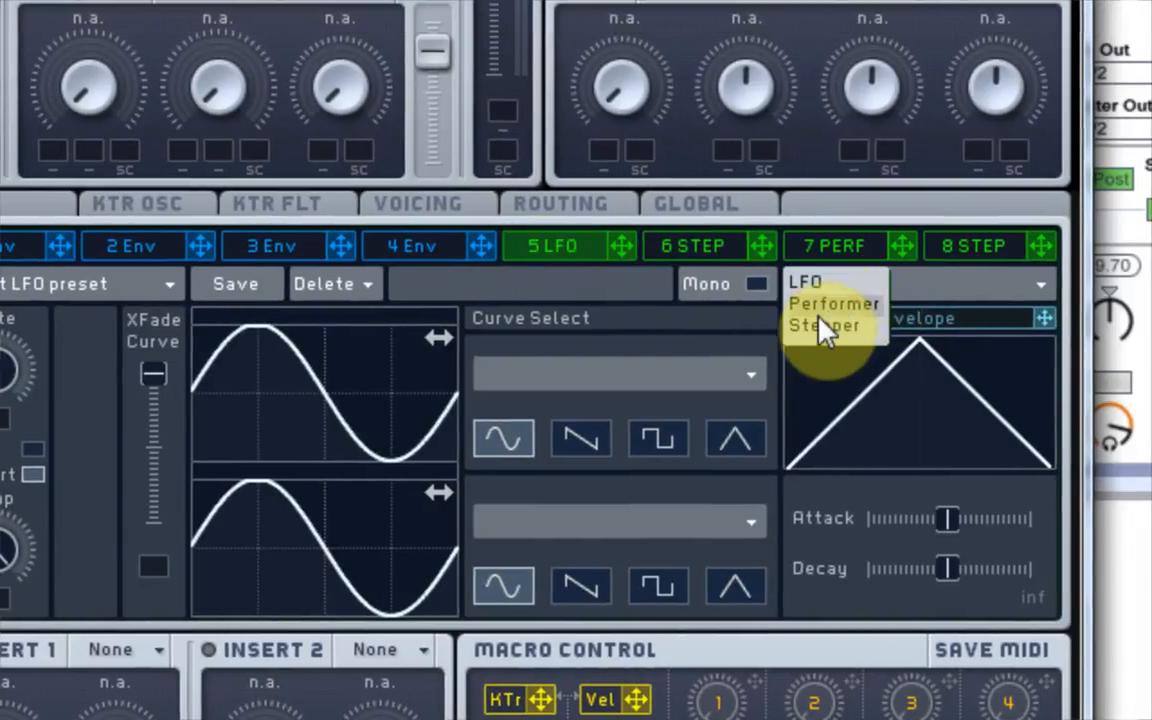
{"action": "left_click", "coordinate": [823, 325]}
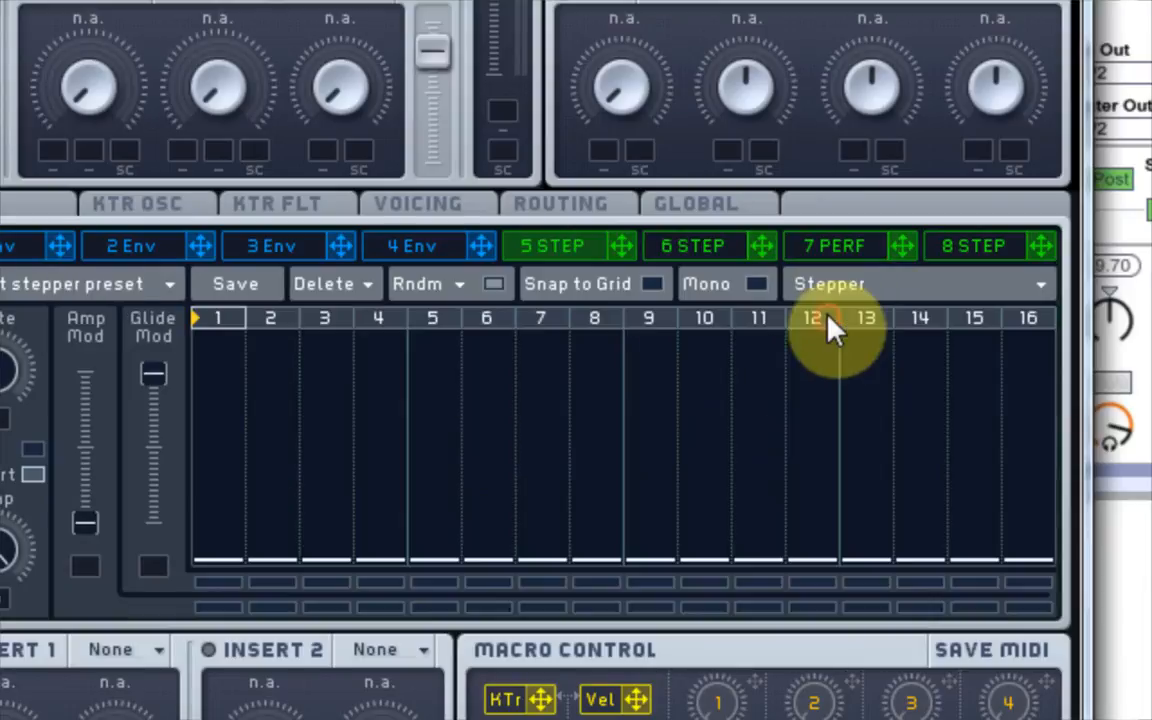
{"action": "left_click", "coordinate": [833, 245]}
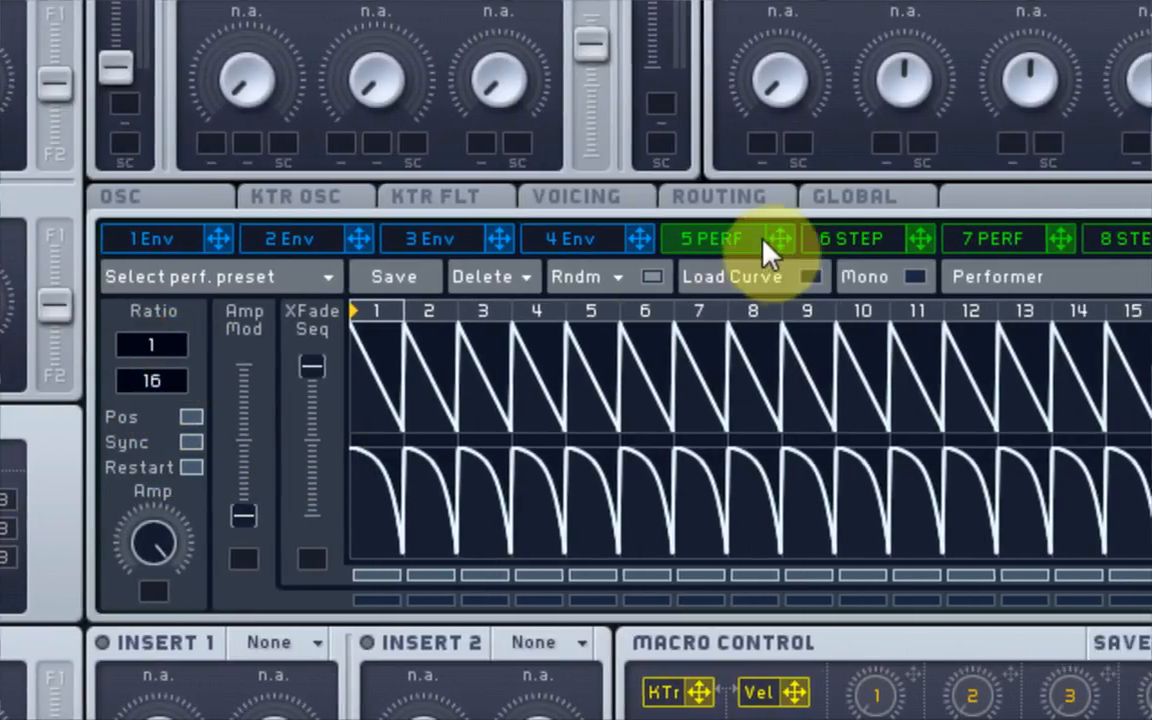
{"action": "scroll", "scroll_direction": "down", "scroll_amount": 3}
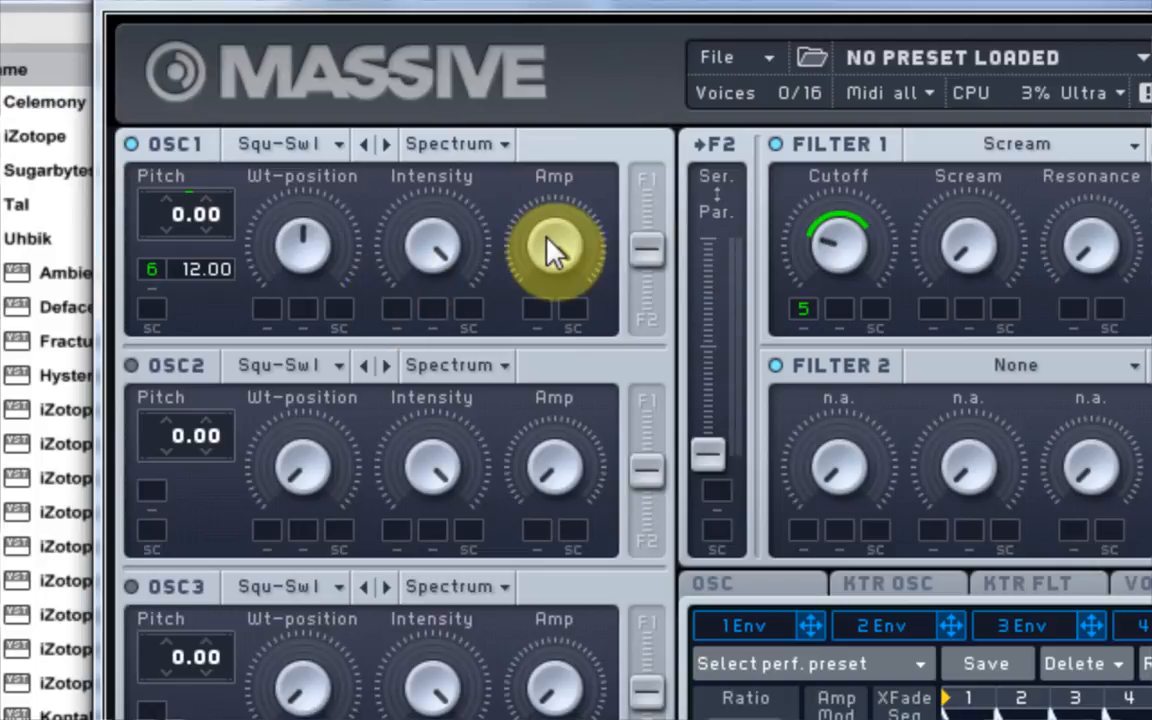
{"action": "scroll", "scroll_direction": "right", "scroll_amount": 3}
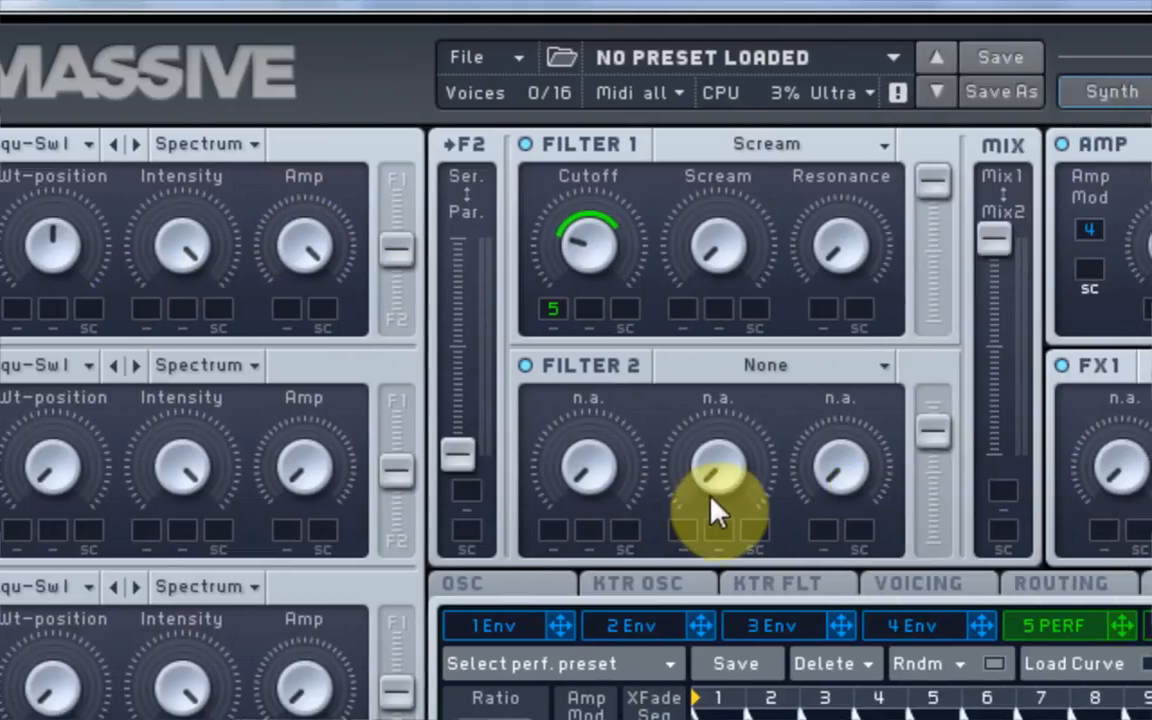
{"action": "mouse_move", "coordinate": [610, 345]}
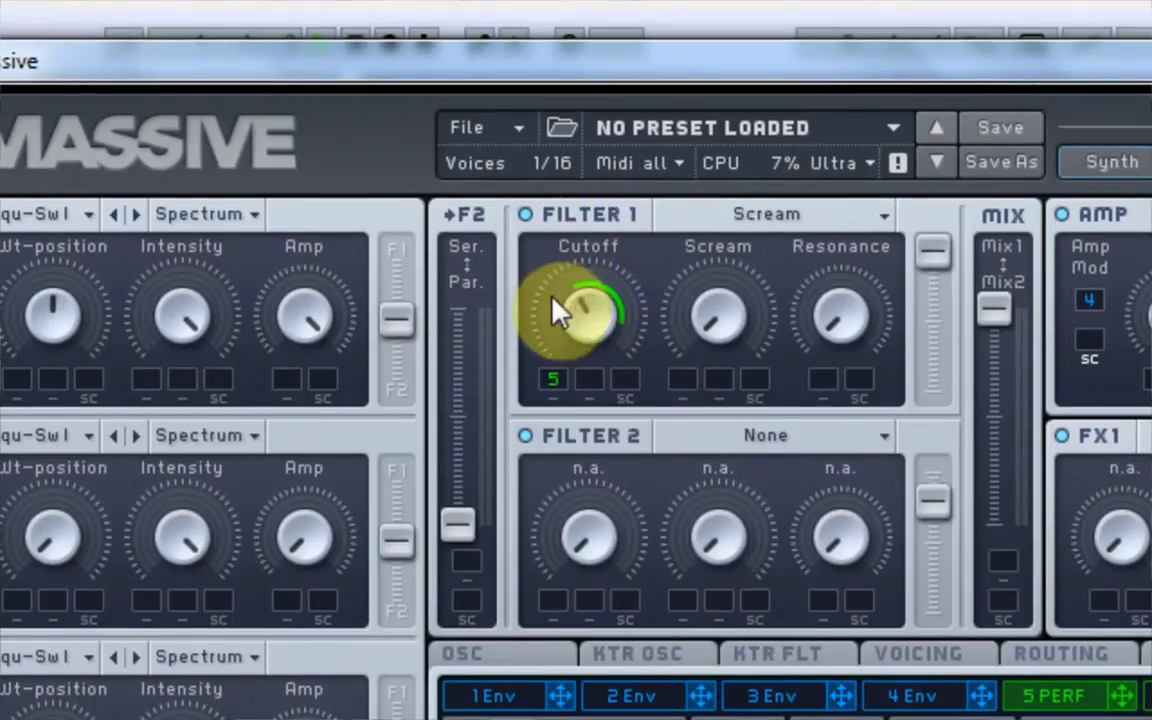
Set the performer's cutoff sweep amount and route 5 PERF to Noise Amp.
{"action": "left_click_drag", "start_coordinate": [570, 330], "coordinate": [535, 295]}
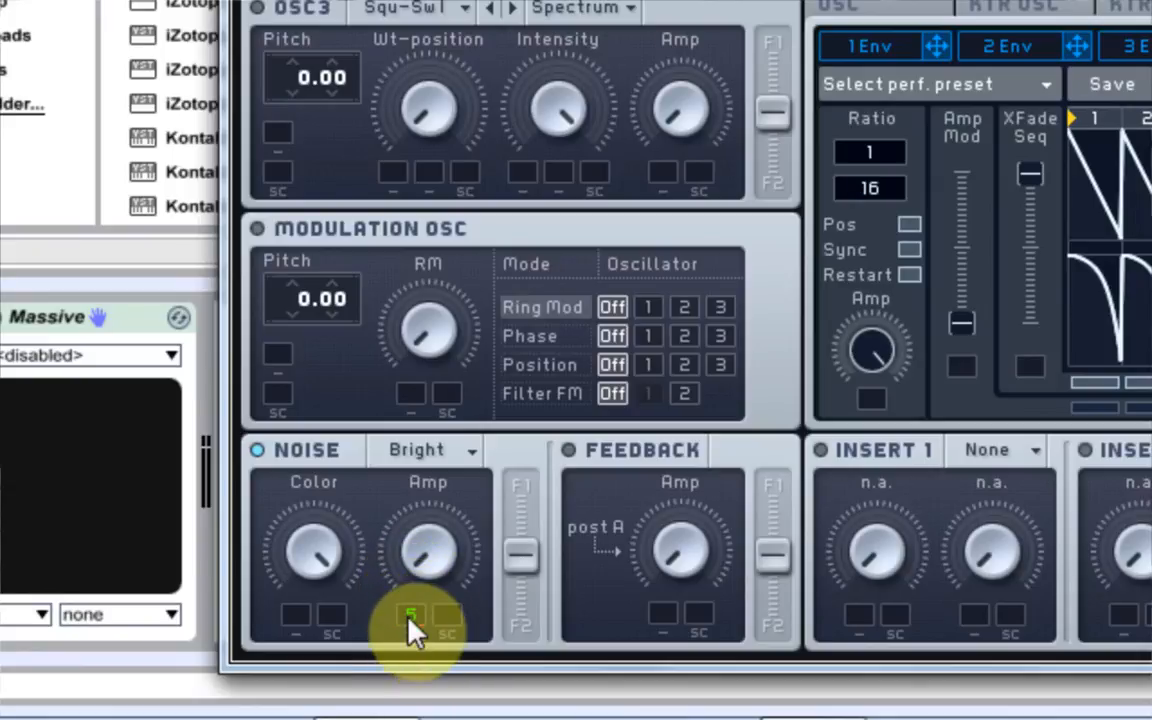
{"action": "left_click_drag", "start_coordinate": [428, 555], "coordinate": [450, 470]}
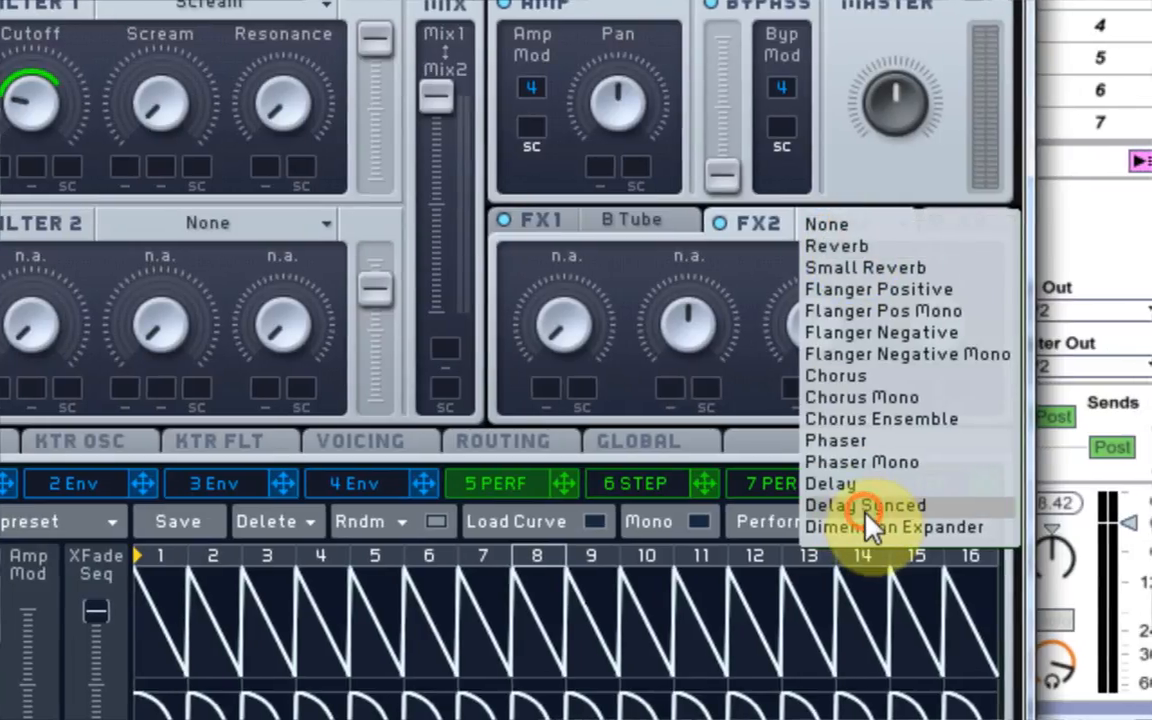
Set FX2 to Delay Synced and switch on the EQ section.
{"action": "left_click", "coordinate": [864, 505]}
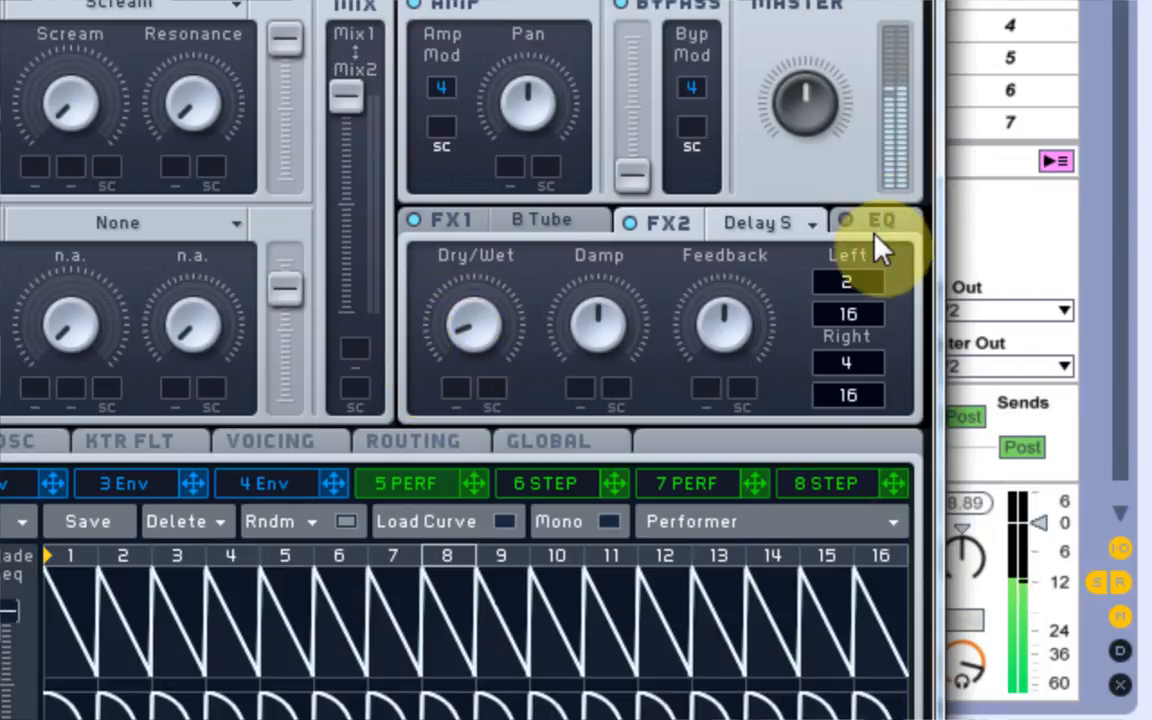
{"action": "left_click", "coordinate": [878, 221]}
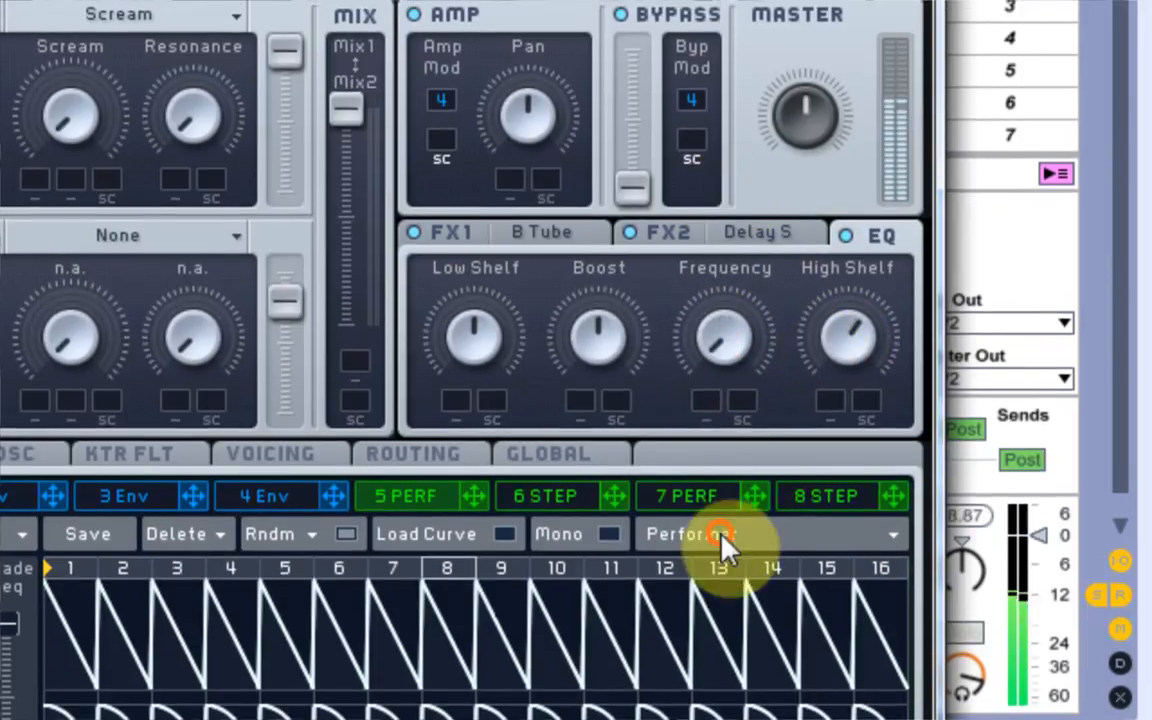
{"action": "scroll", "scroll_direction": "down", "scroll_amount": 3}
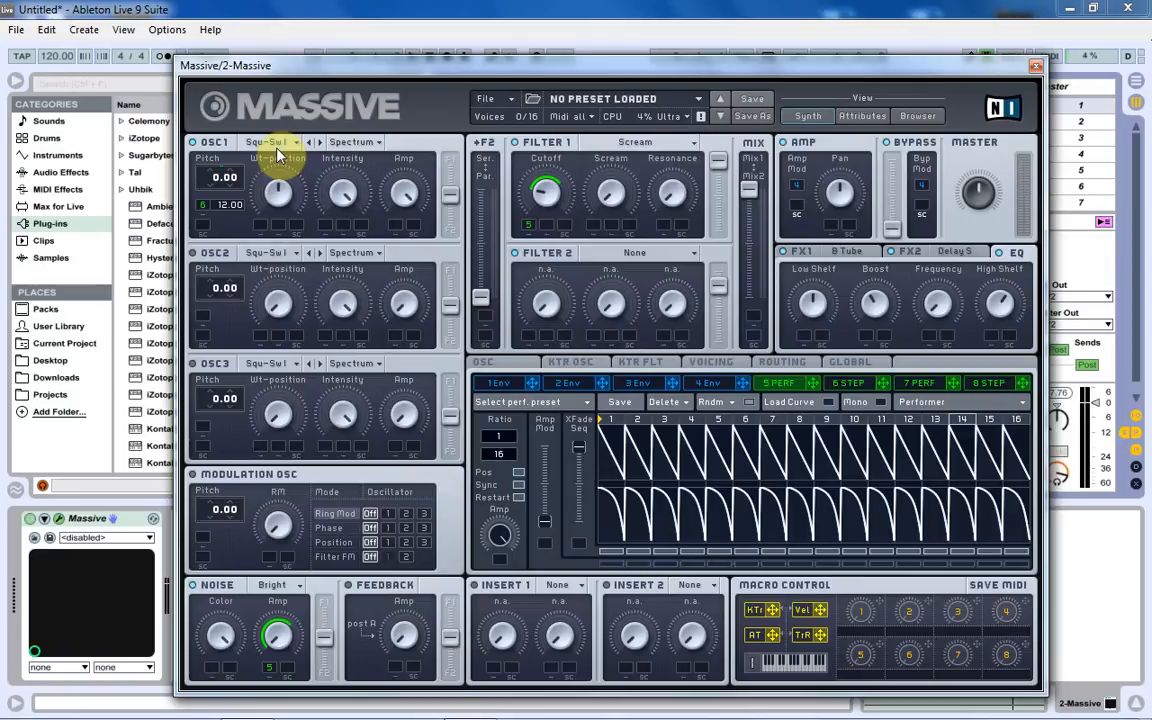
{"action": "mouse_move", "coordinate": [390, 170]}
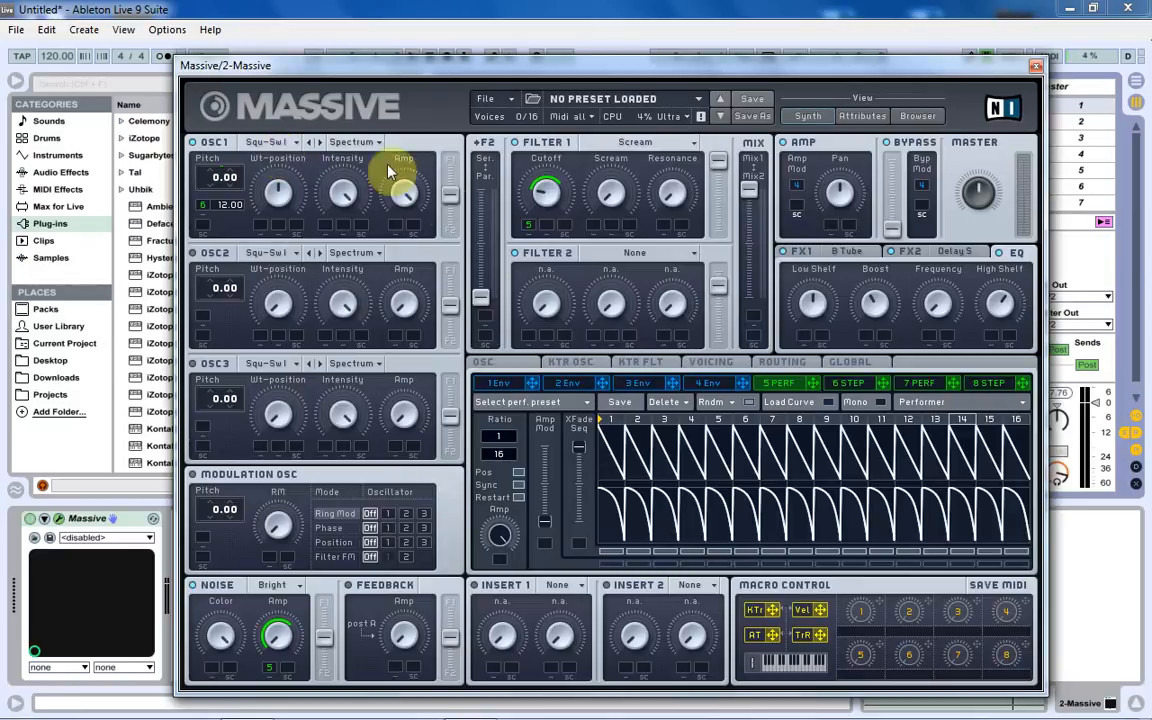
Display stepper 6's eight-step pitch grid instead of the performer curve.
{"action": "left_click", "coordinate": [848, 383]}
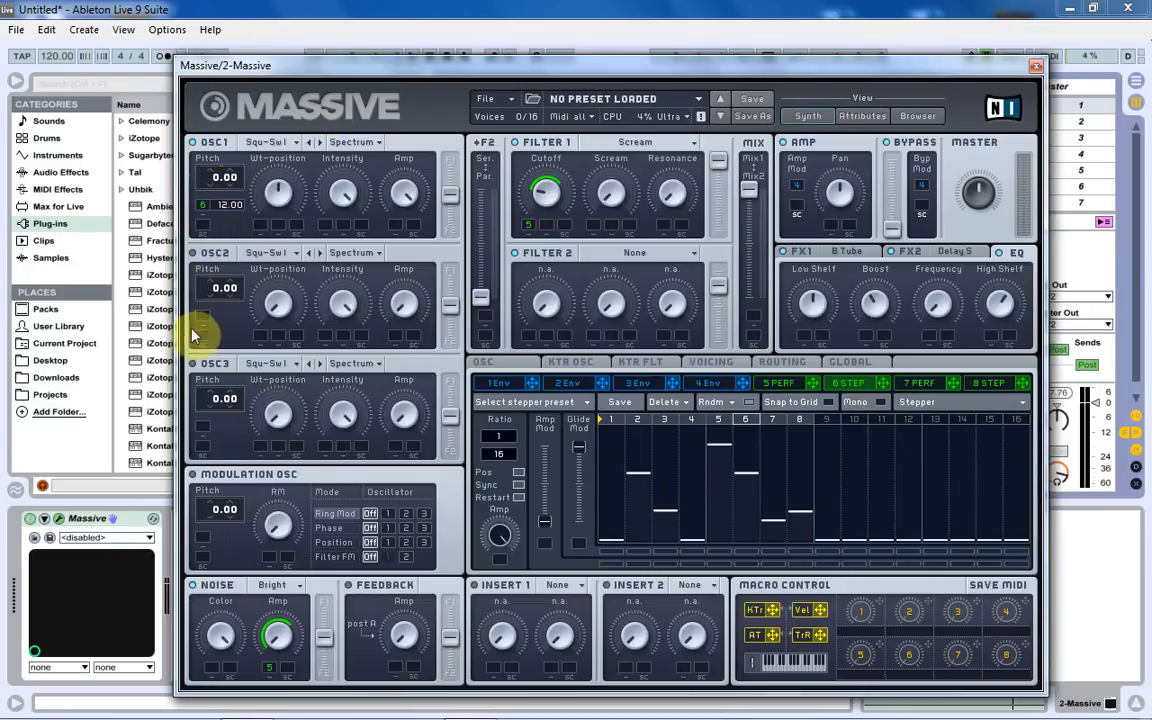
{"action": "mouse_move", "coordinate": [245, 345]}
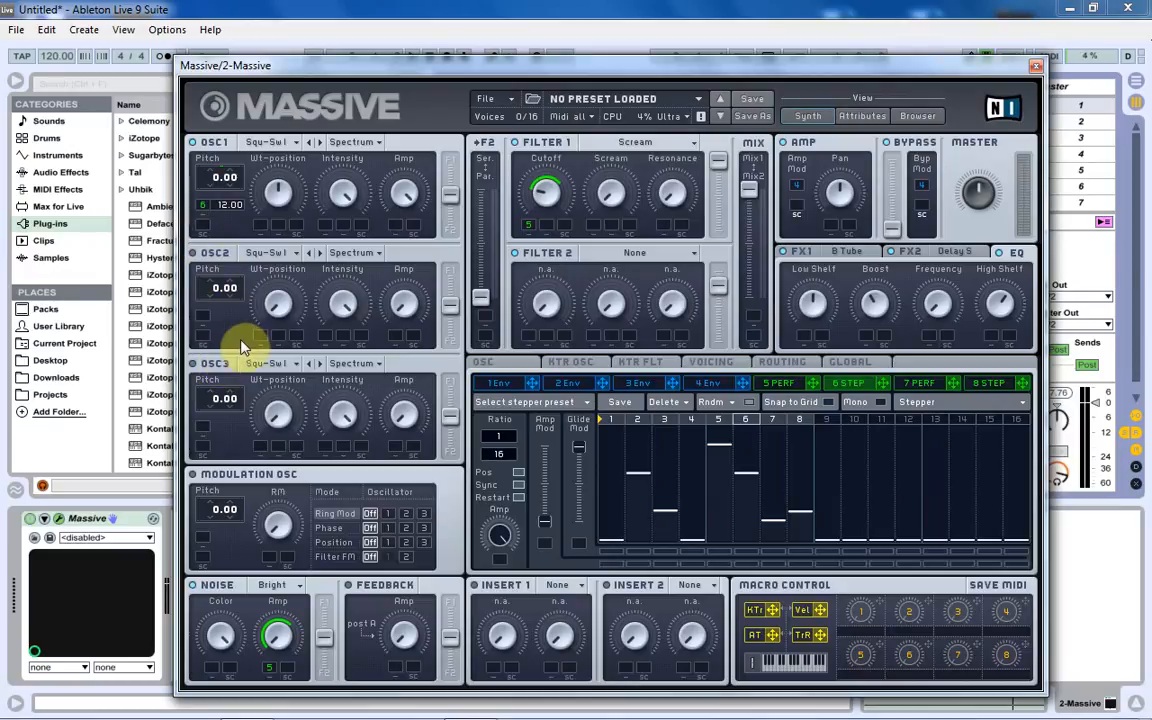